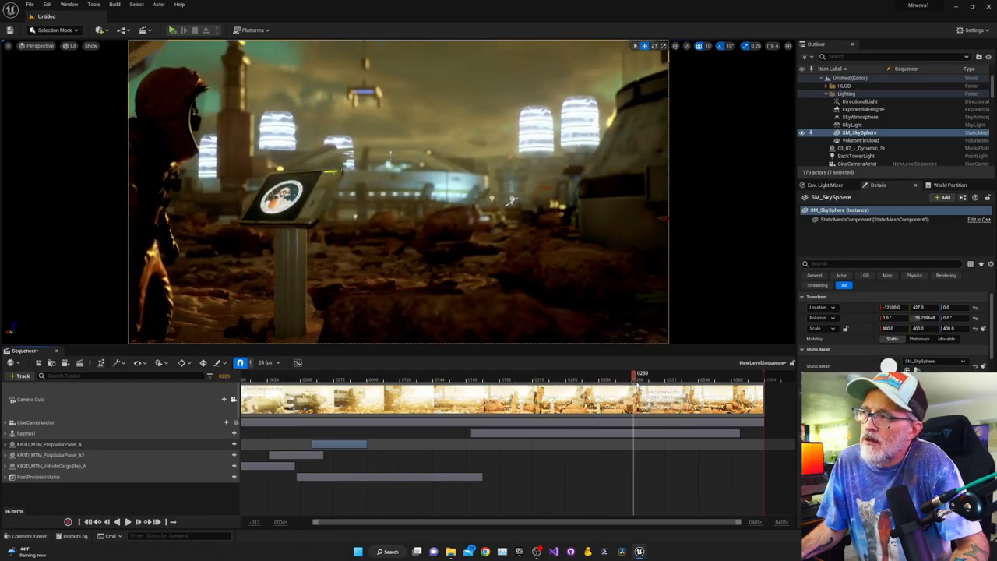
- Play and scrub the cinematic to review the camera pan to the worker, then return near the start
left_click(708, 380)
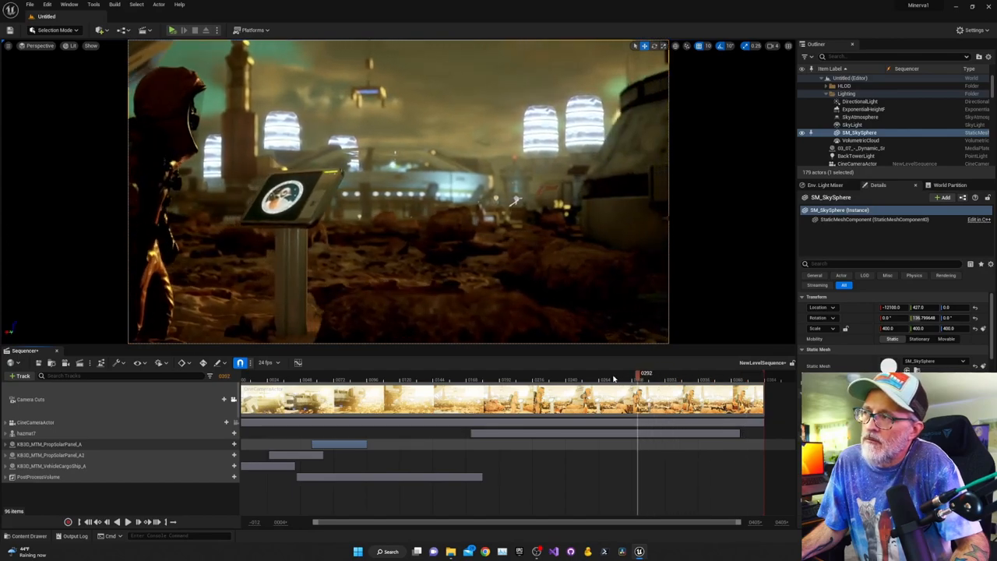
left_click(434, 378)
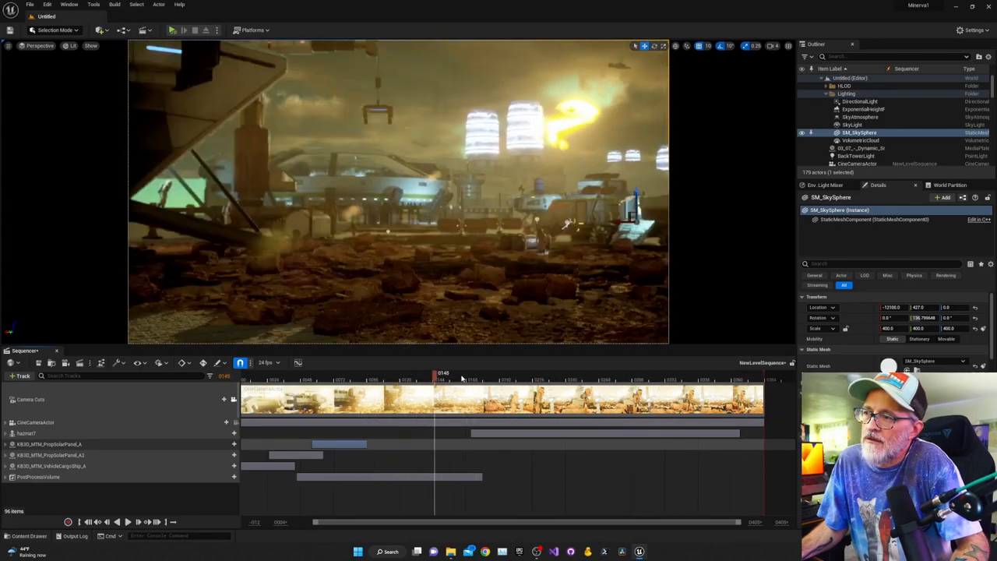
left_click(616, 380)
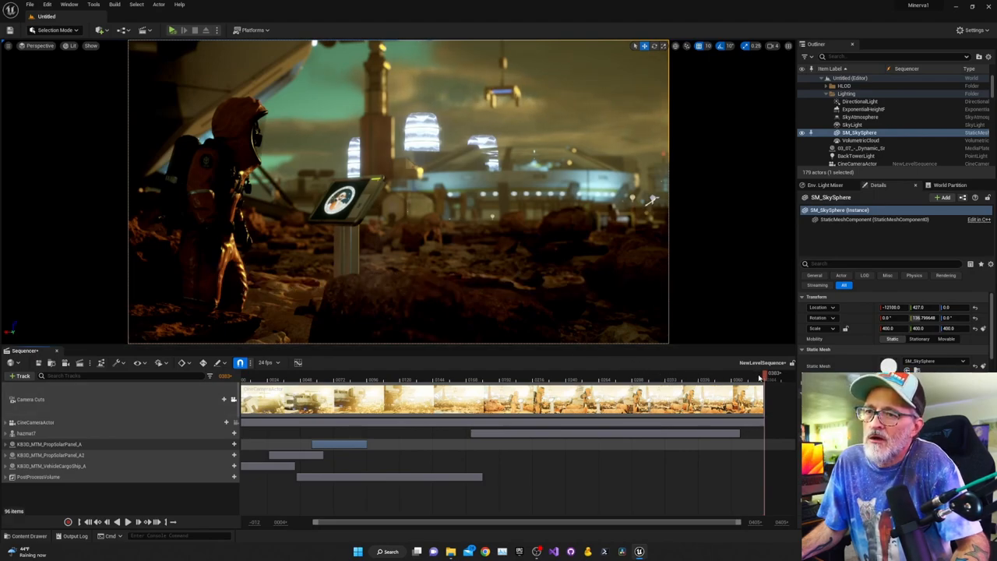
left_click(485, 380)
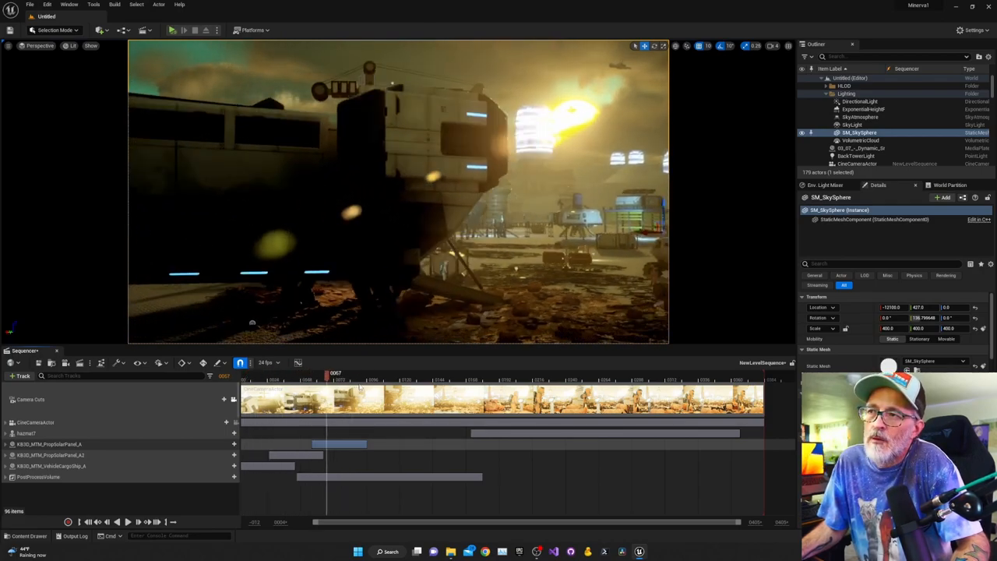
left_click(529, 358)
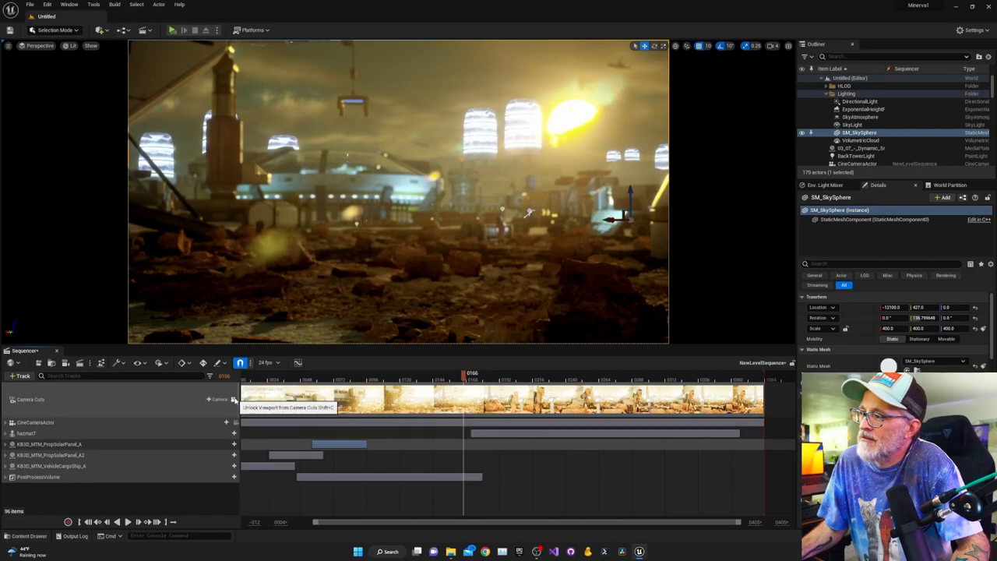
left_click(222, 398)
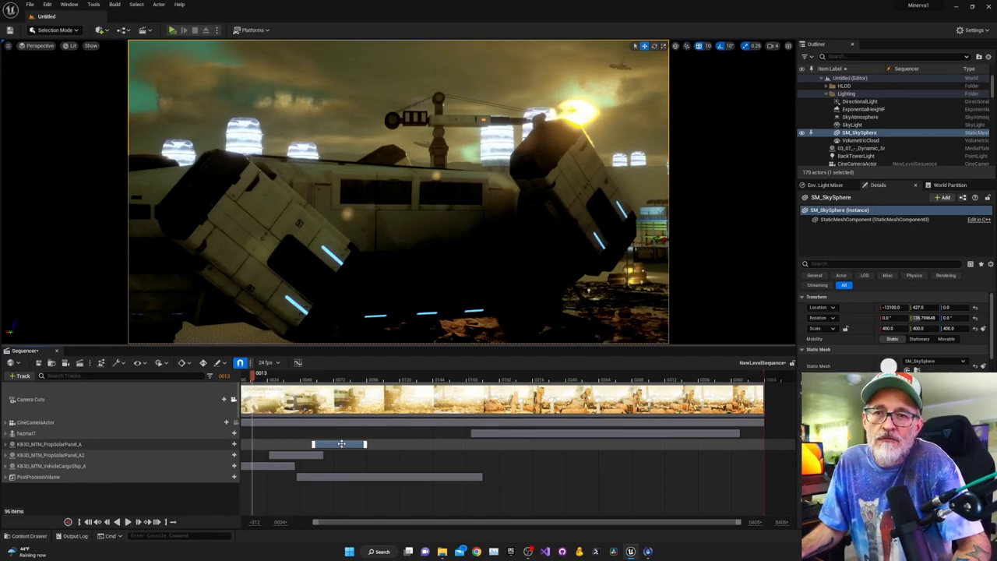
- Expand the solar panel track to show its Transform > Rotation channels and keys
left_click_drag(342, 444, 318, 444)
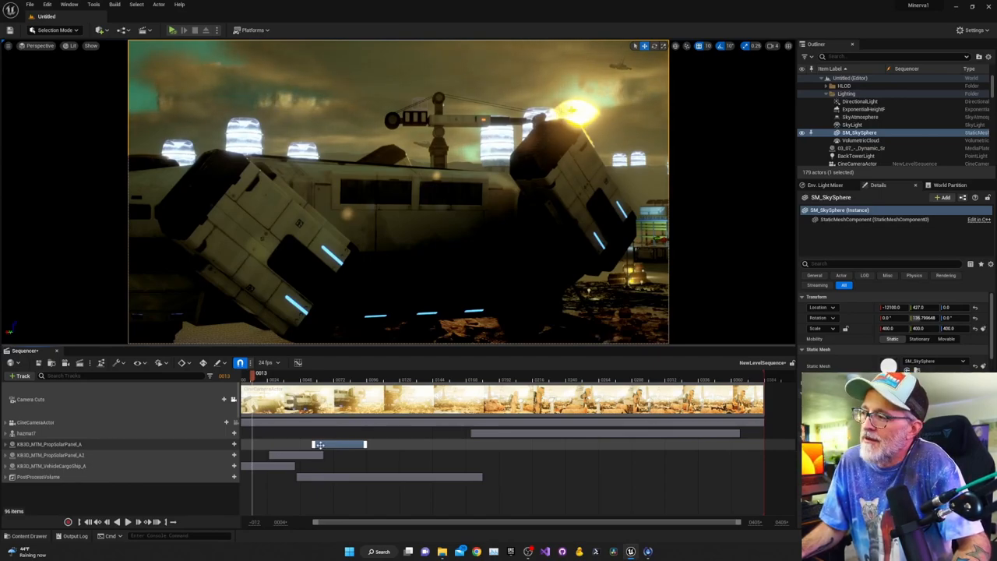
left_click(7, 444)
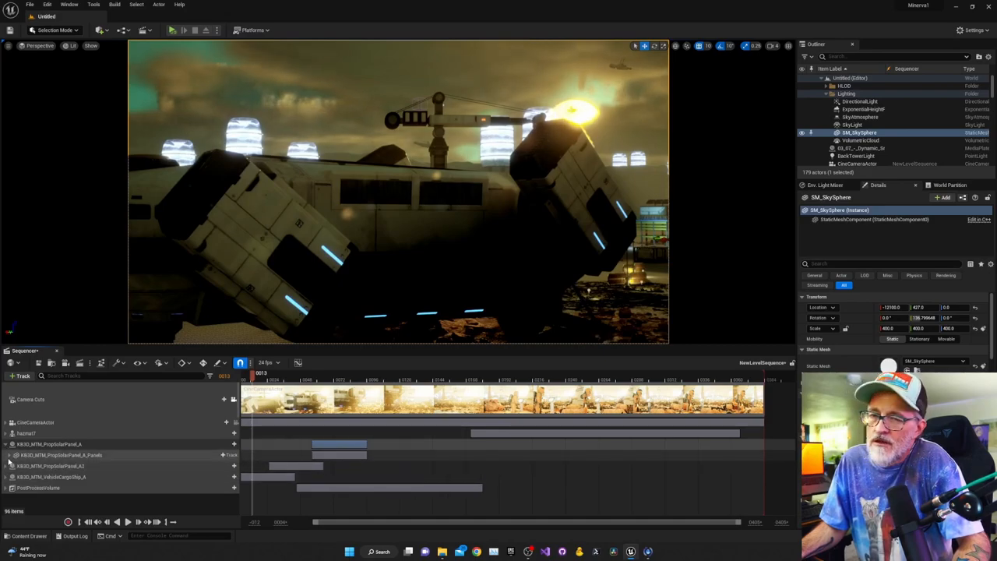
left_click(7, 454)
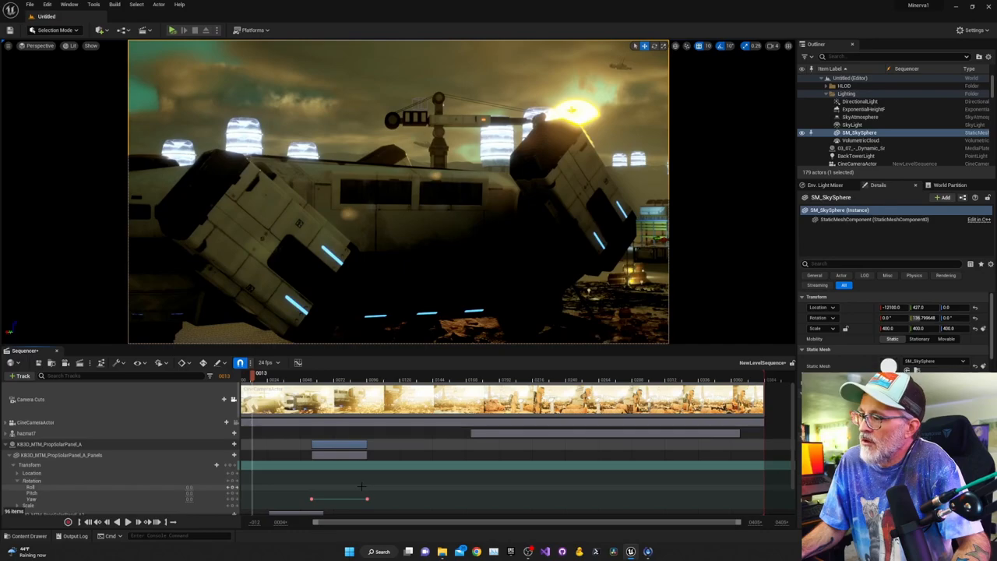
scroll("down", 3)
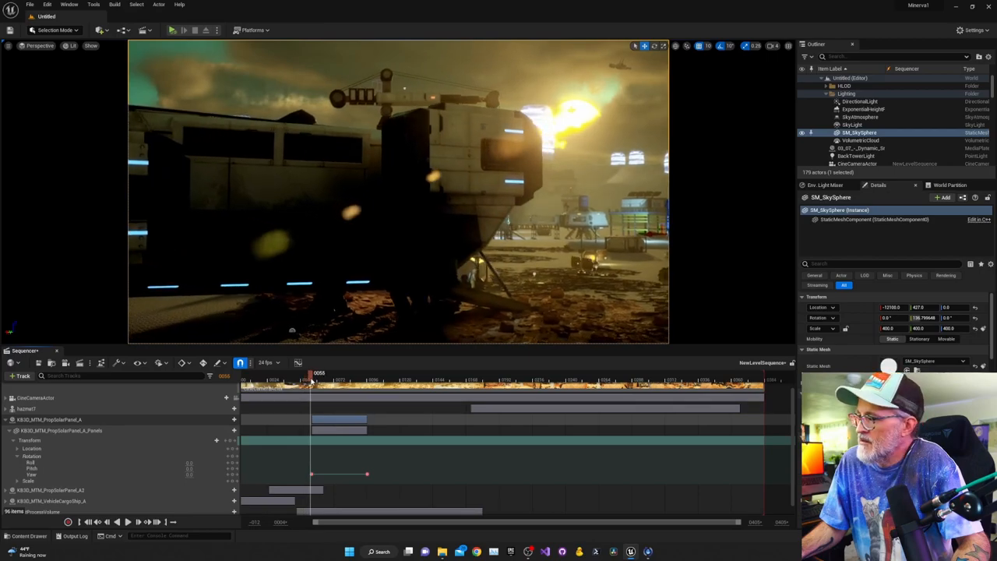
- Scrub the playhead back and forth across the rotation keys to preview the panels turning
left_click(324, 378)
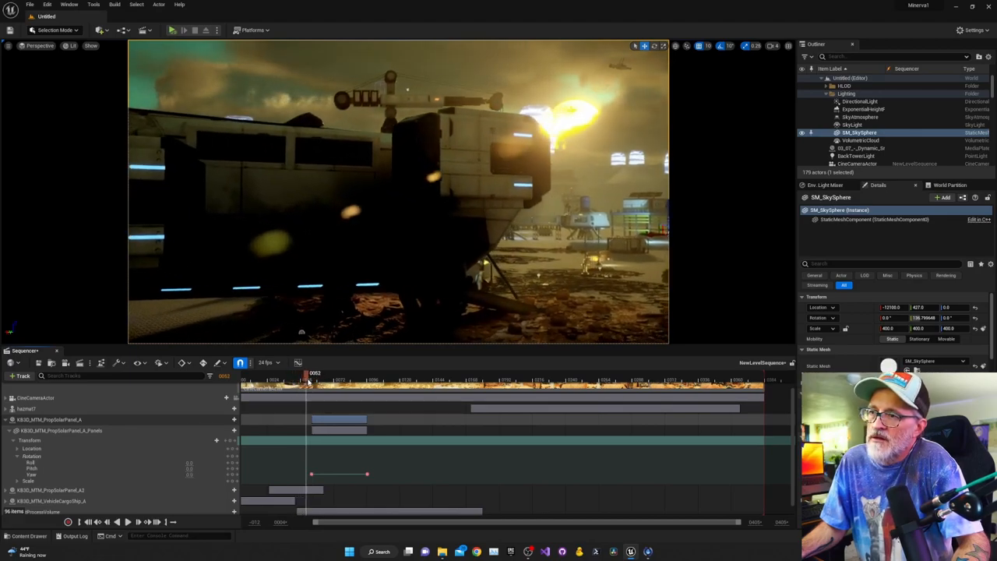
left_click_drag(308, 378, 346, 378)
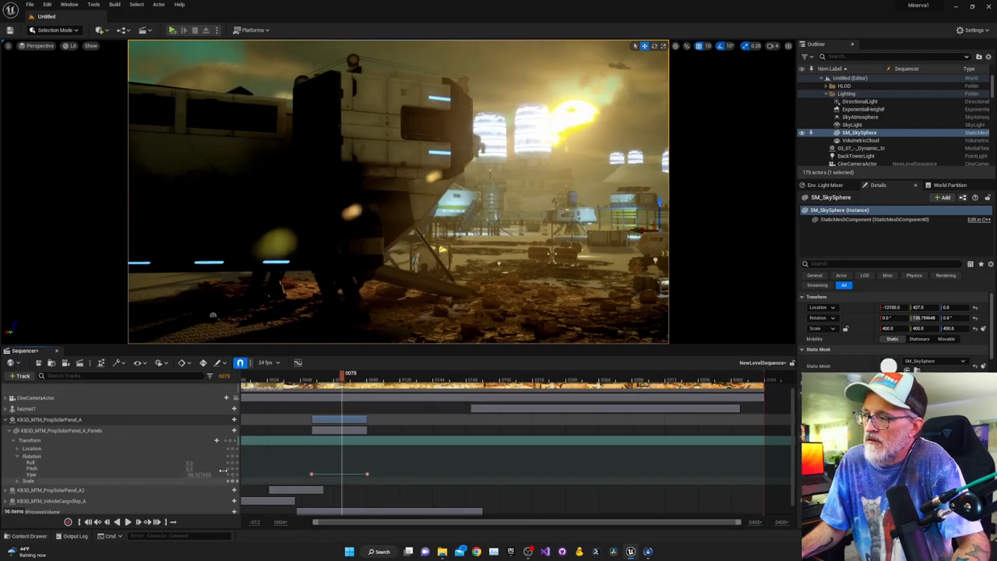
left_click_drag(342, 379, 327, 379)
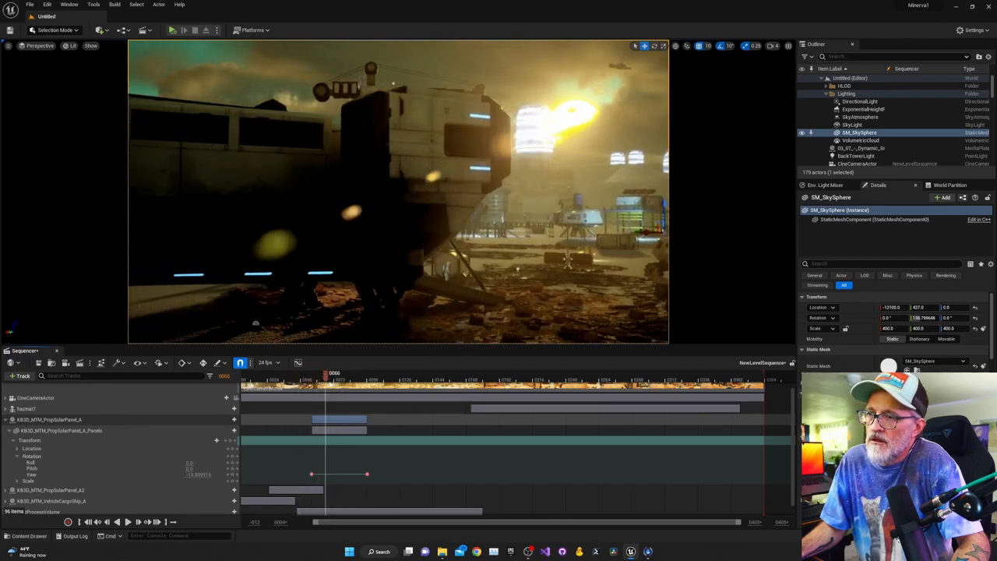
left_click_drag(325, 380, 392, 380)
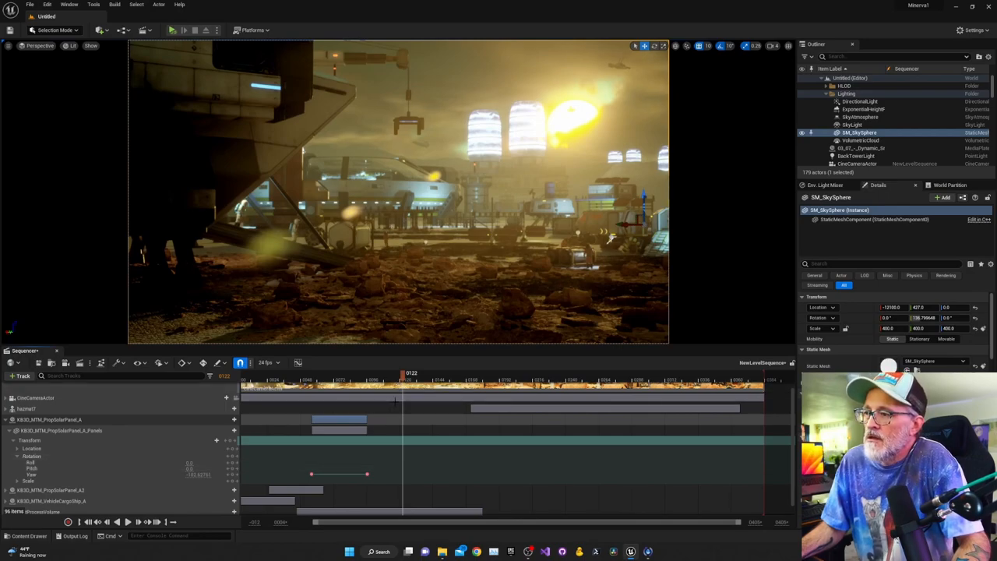
left_click_drag(411, 378, 387, 378)
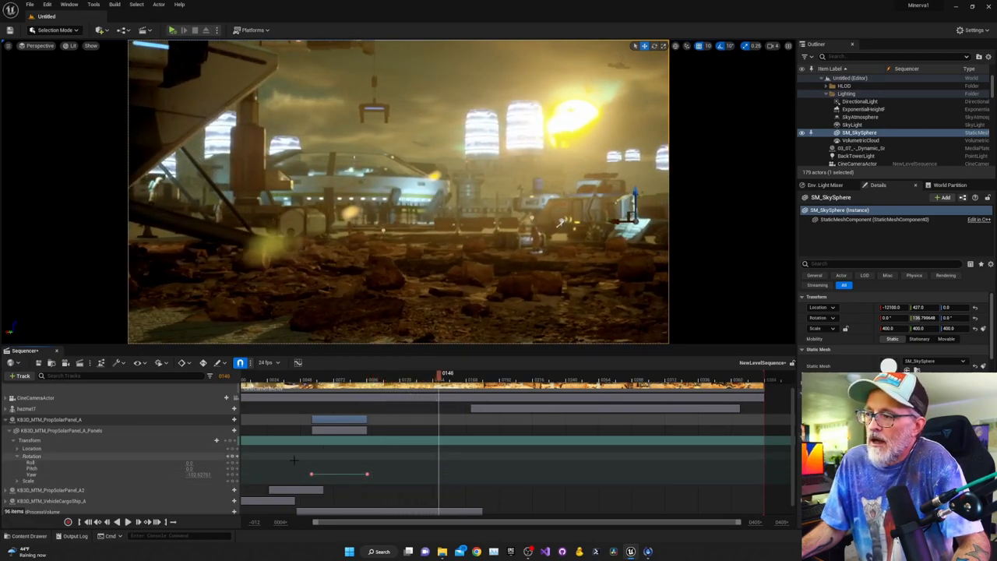
- Shift the solar panel sections later and spread the rotation keys over a longer span, then scrub to check
left_click_drag(299, 467, 371, 481)
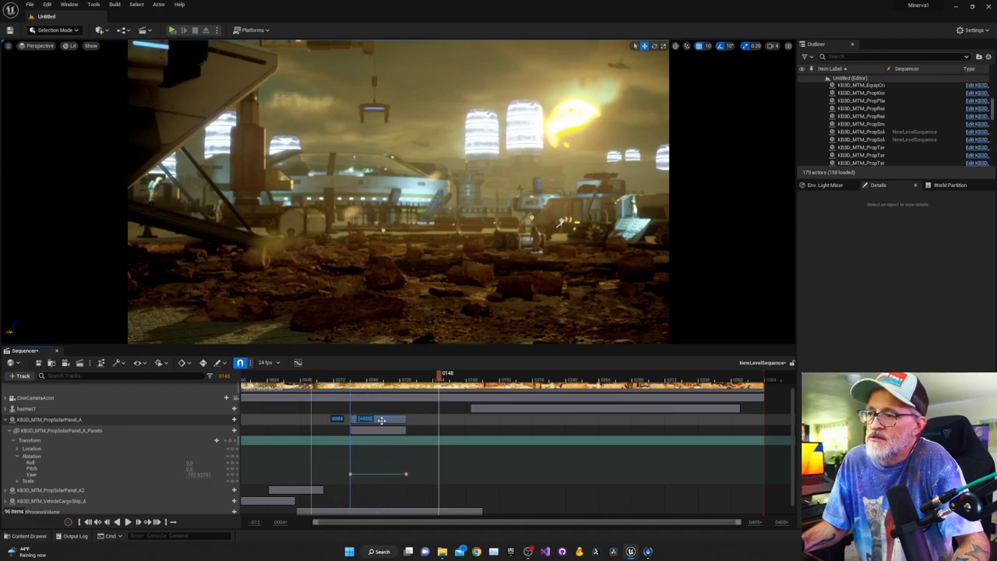
left_click_drag(377, 419, 413, 419)
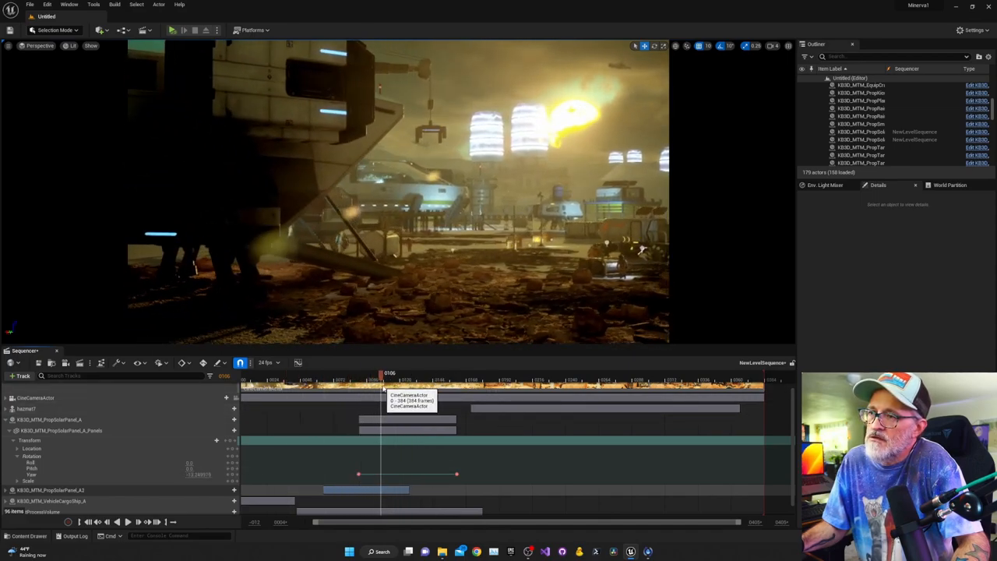
left_click_drag(382, 379, 436, 378)
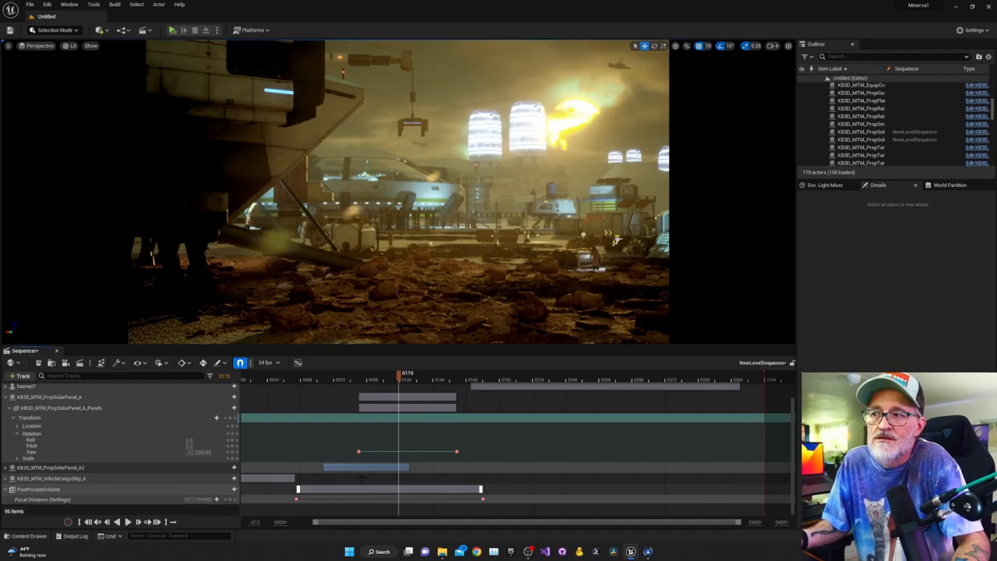
left_click(340, 380)
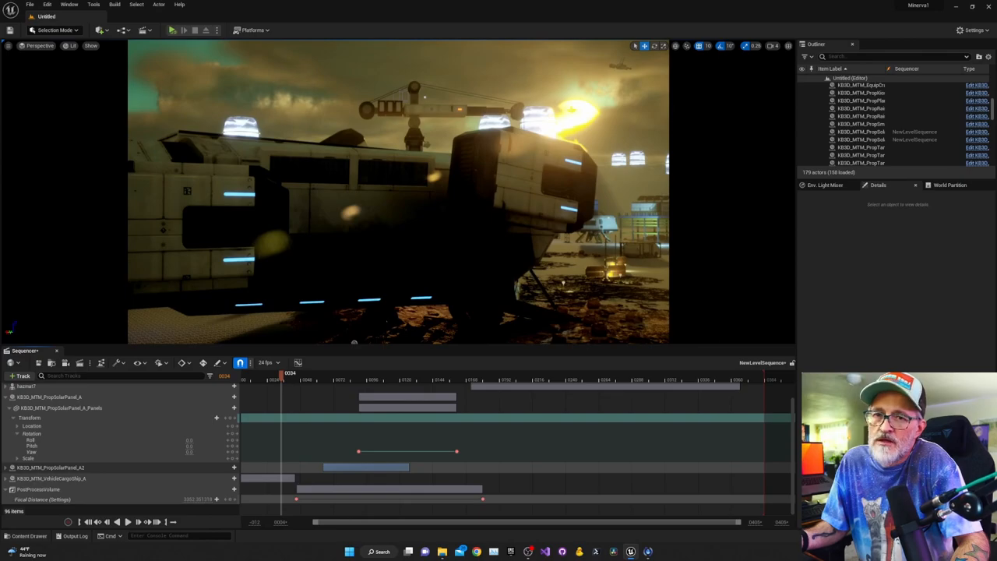
mouse_move(442, 361)
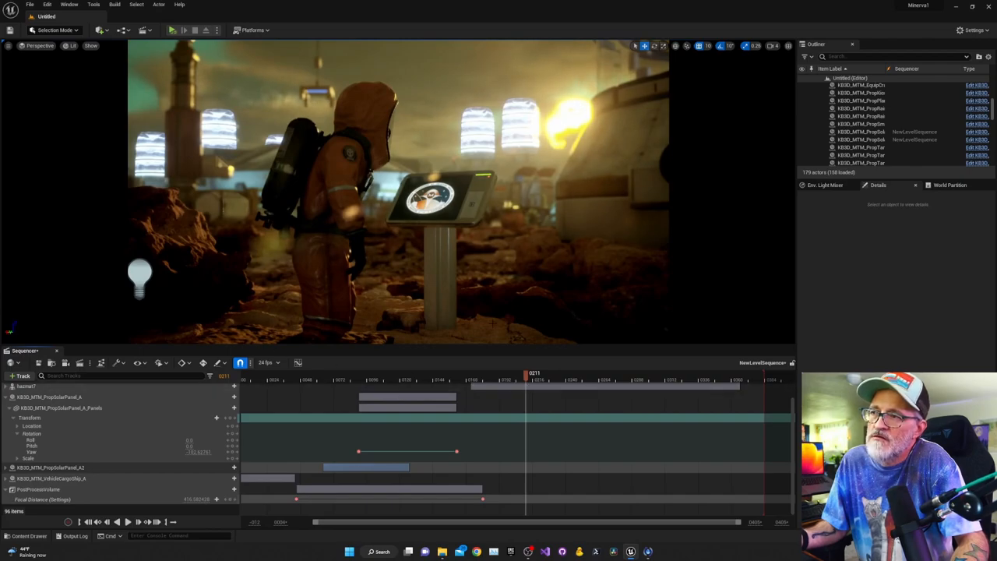
left_click(533, 380)
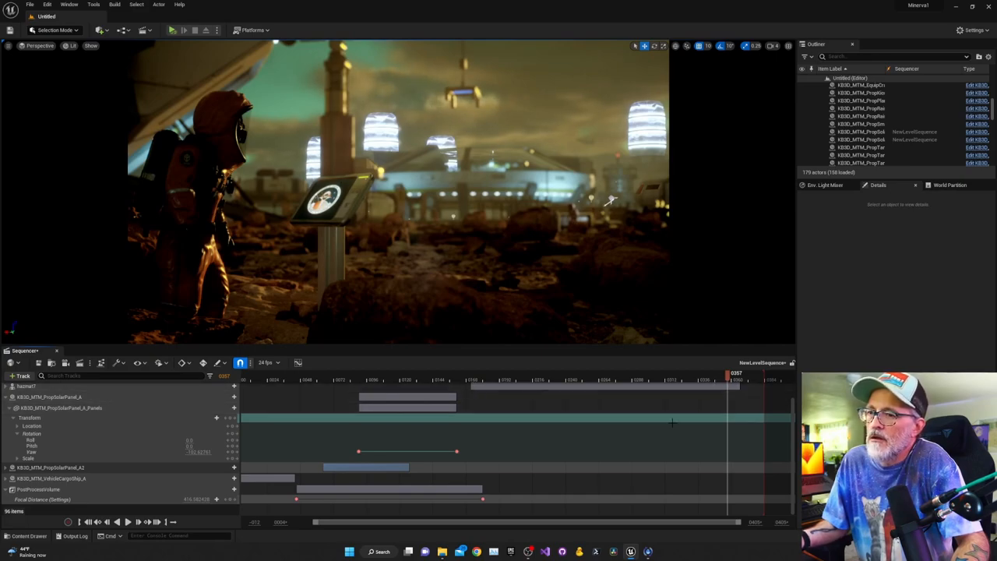
mouse_move(512, 444)
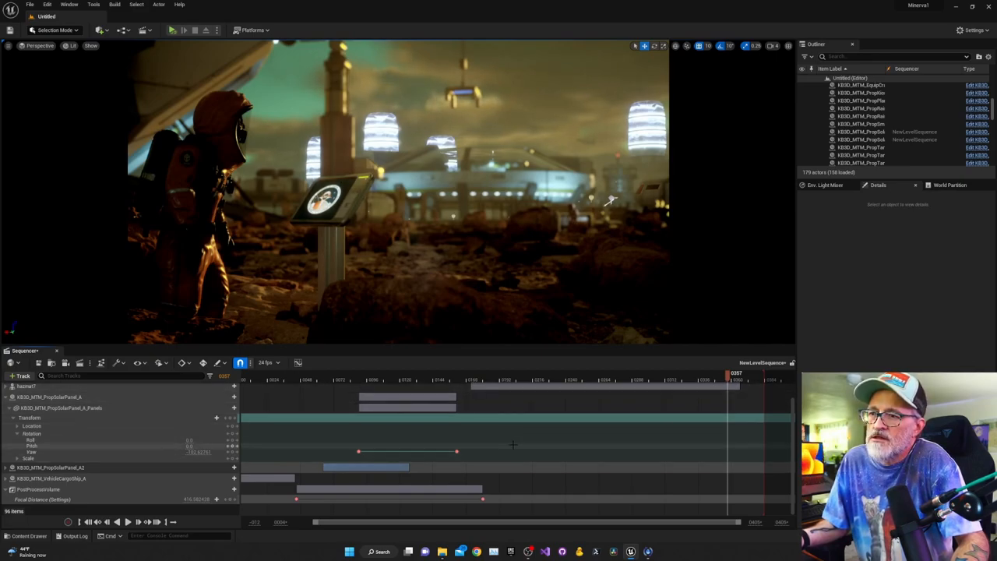